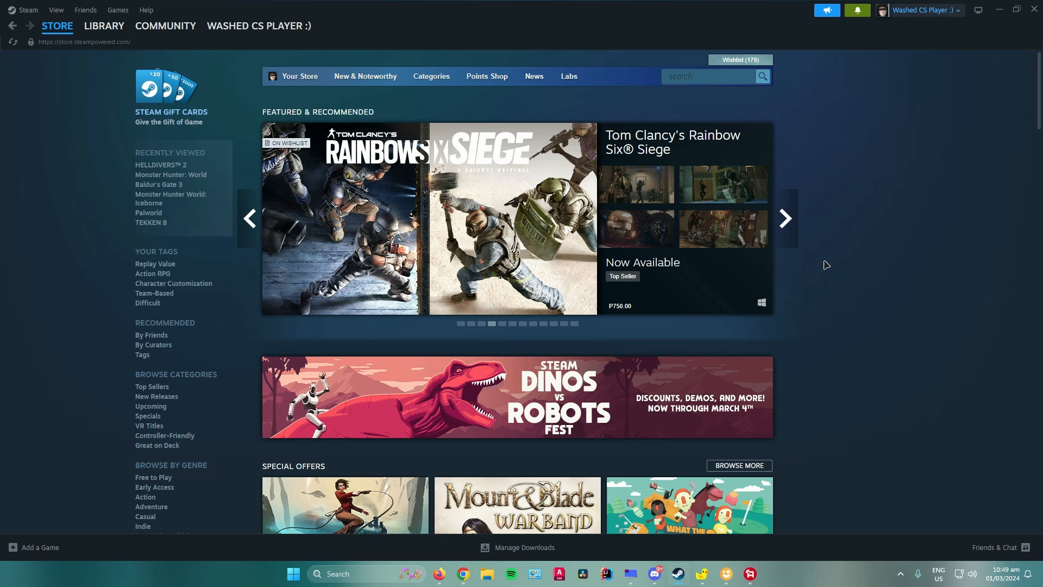
pyautogui.moveTo(166, 30)
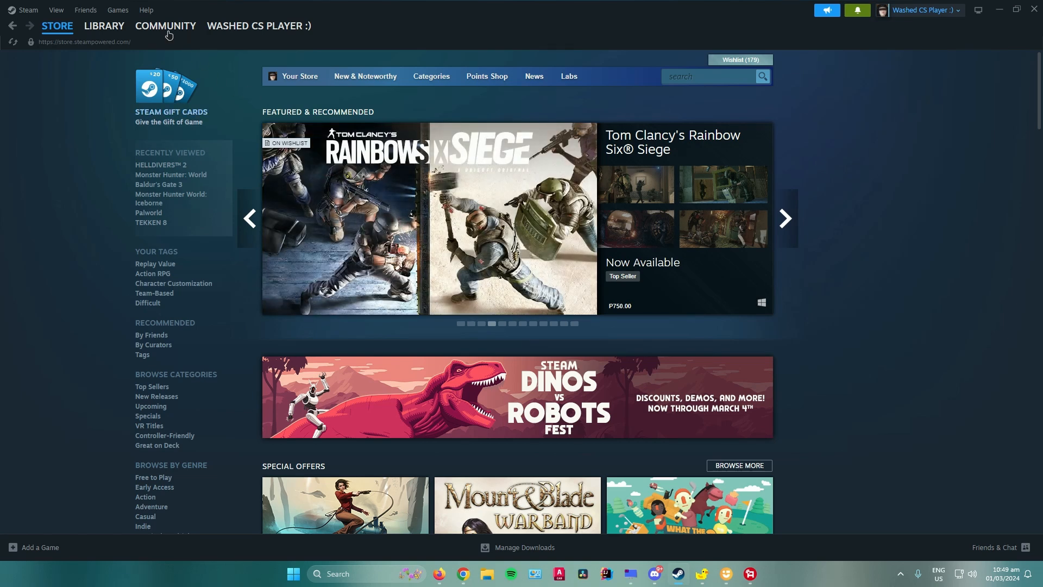
pyautogui.moveTo(145, 10)
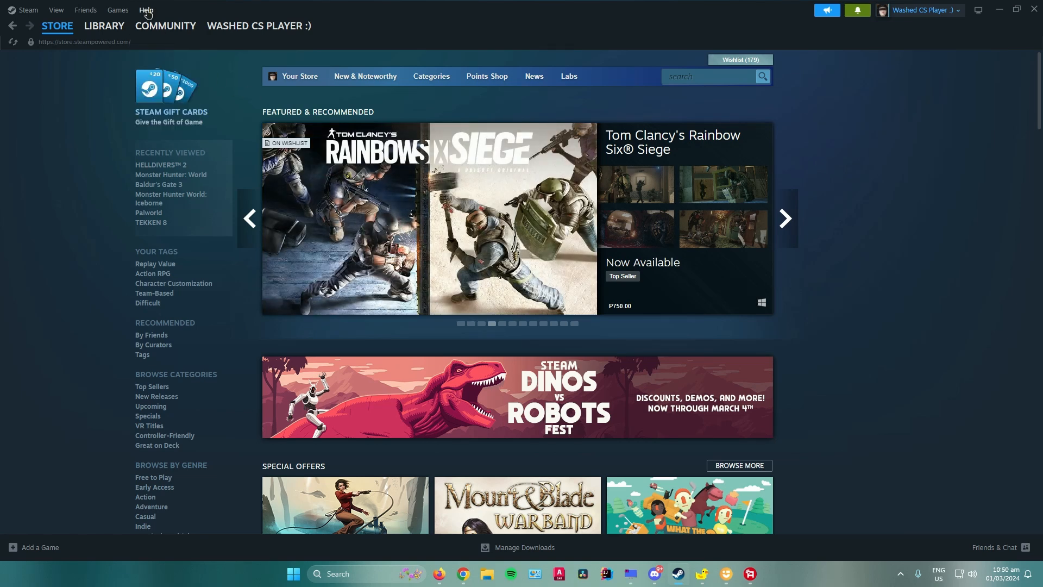
# Step: Open Steam's Help menu from the store page's top menu bar
pyautogui.click(146, 10)
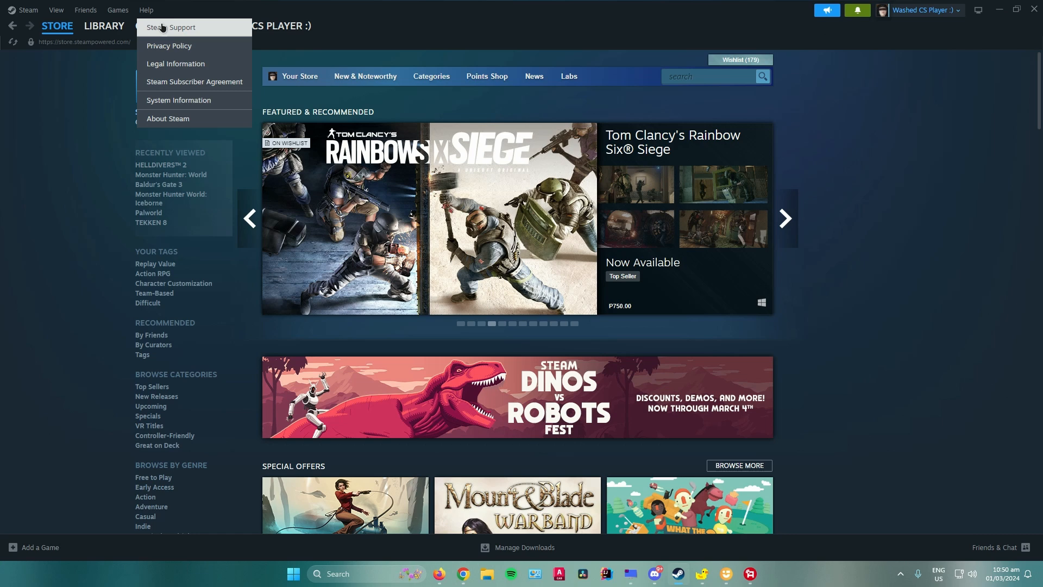
# Step: Go to Steam Support's Data Related to Your Steam Account page and scroll to External Funds Used
pyautogui.click(171, 27)
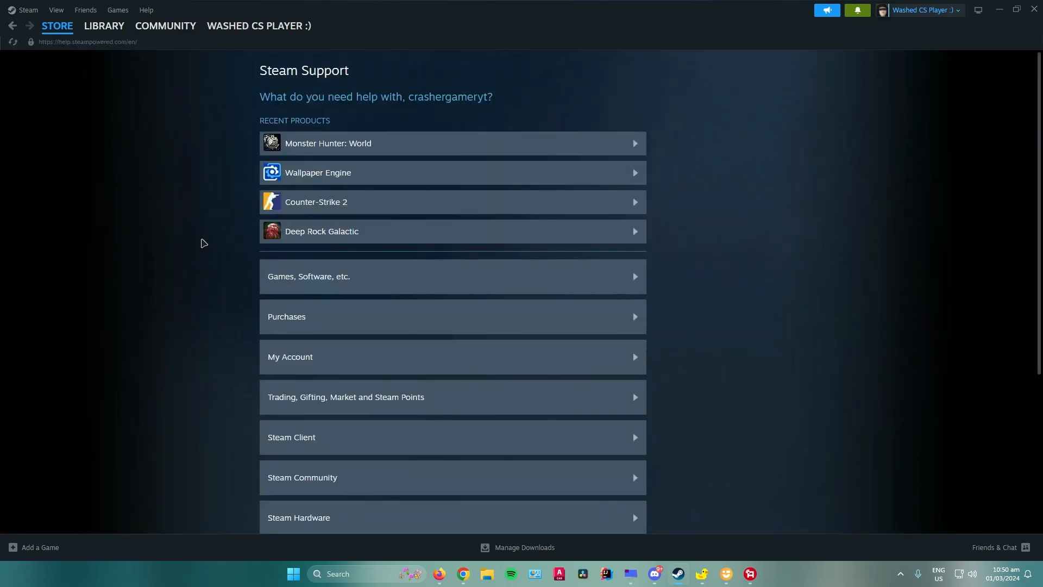
pyautogui.scroll(-3)
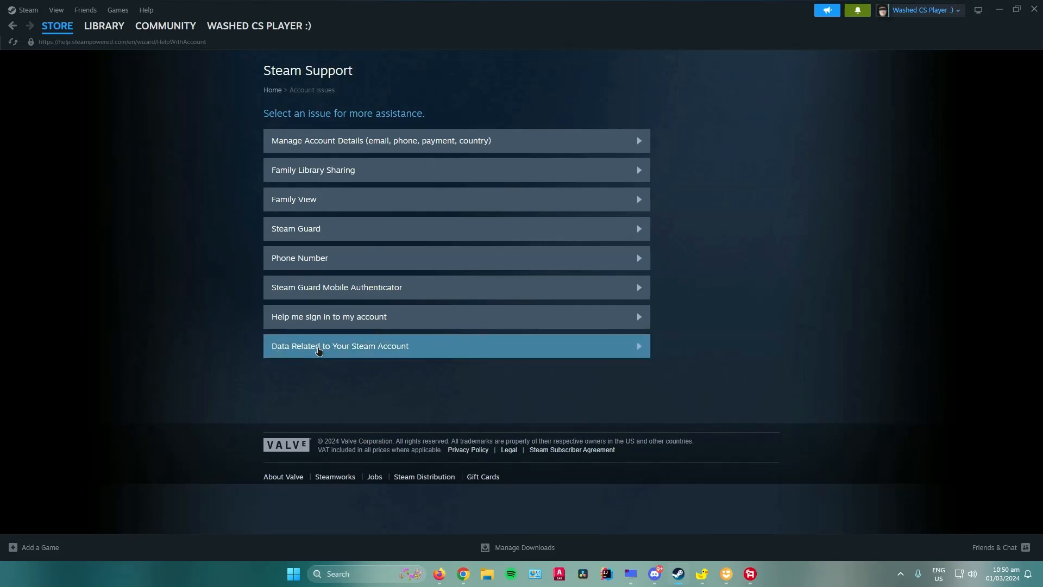
pyautogui.click(340, 346)
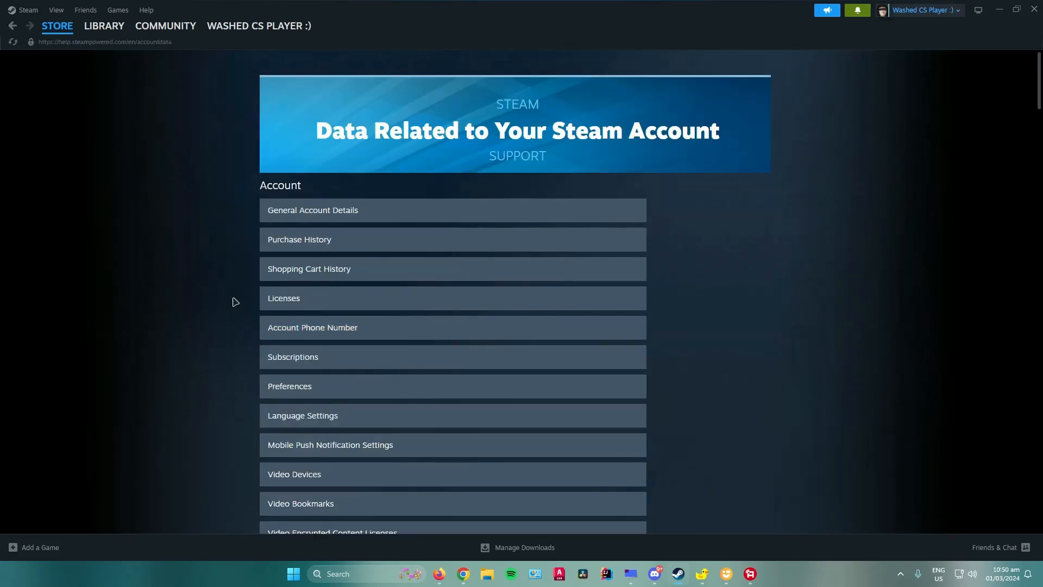
pyautogui.scroll(-3)
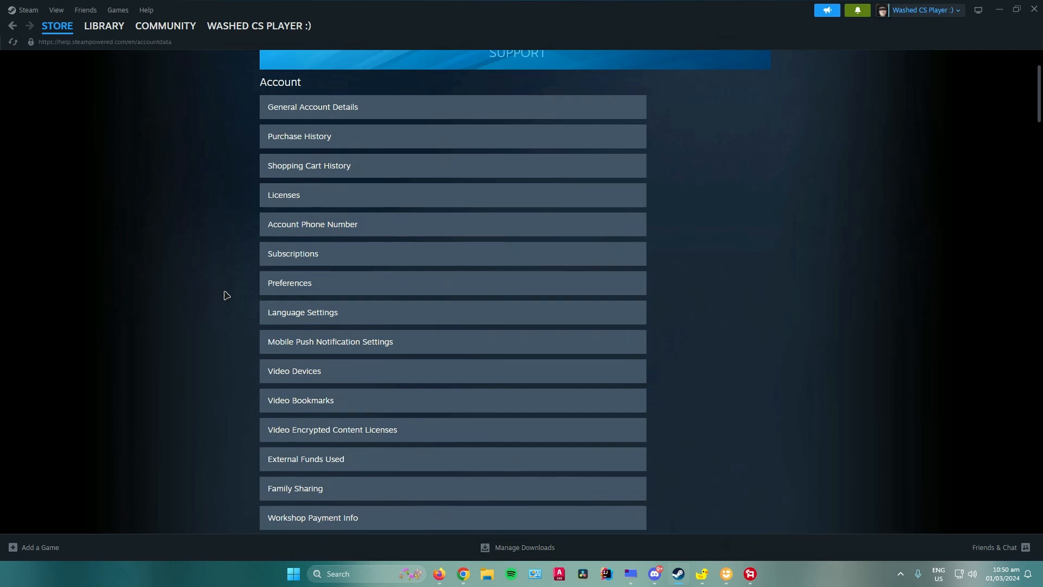
pyautogui.scroll(-3)
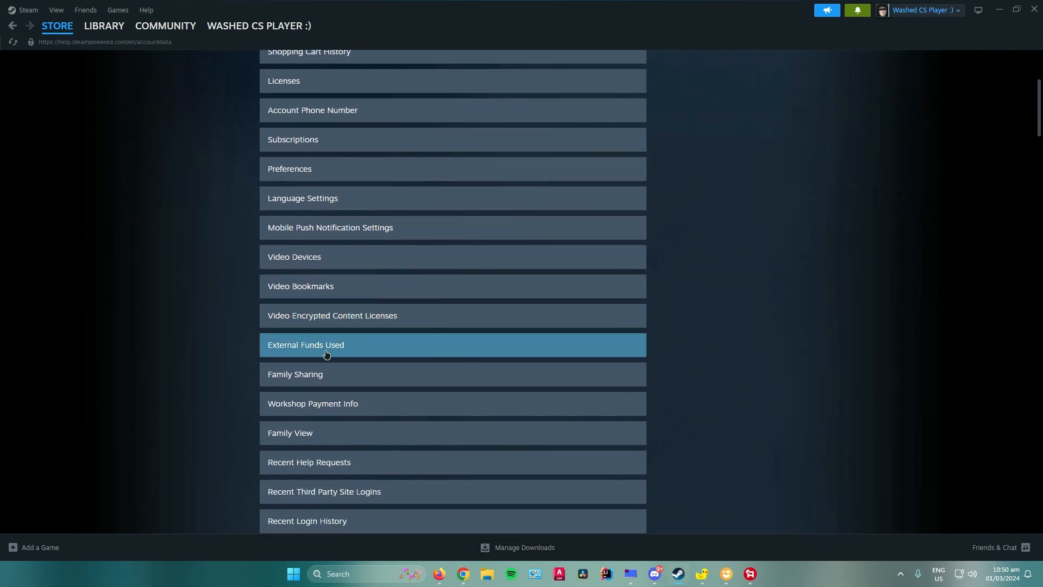
pyautogui.moveTo(342, 348)
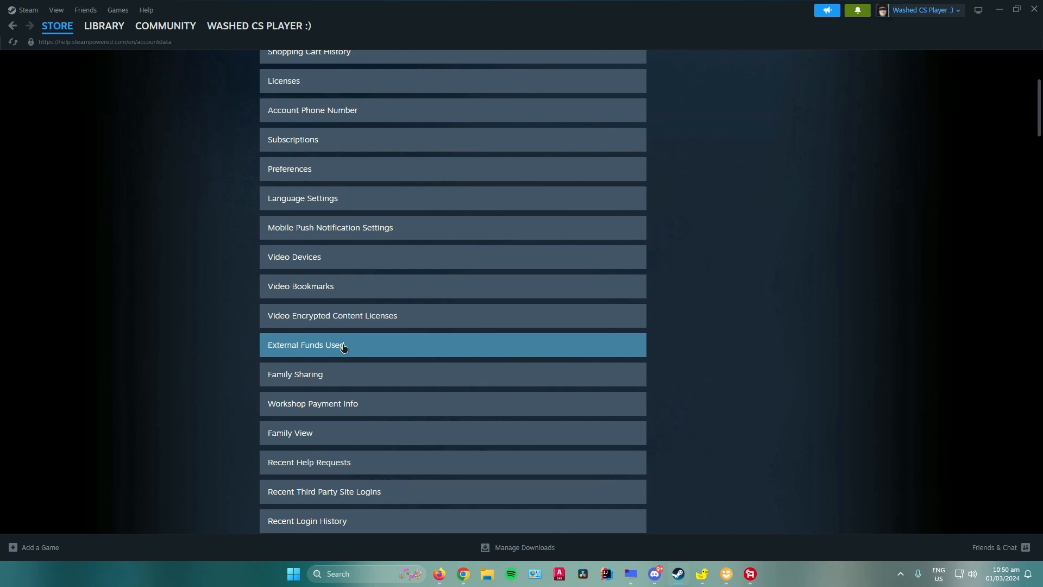
# Step: Open External Funds Used and select the TotalSpend row in the spend table
pyautogui.click(304, 344)
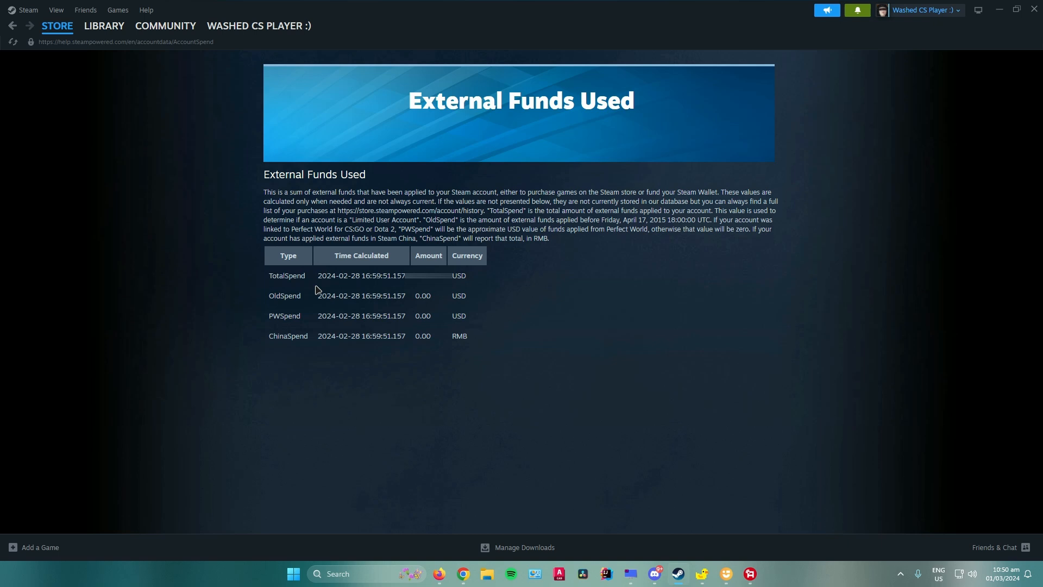
pyautogui.doubleClick(287, 276)
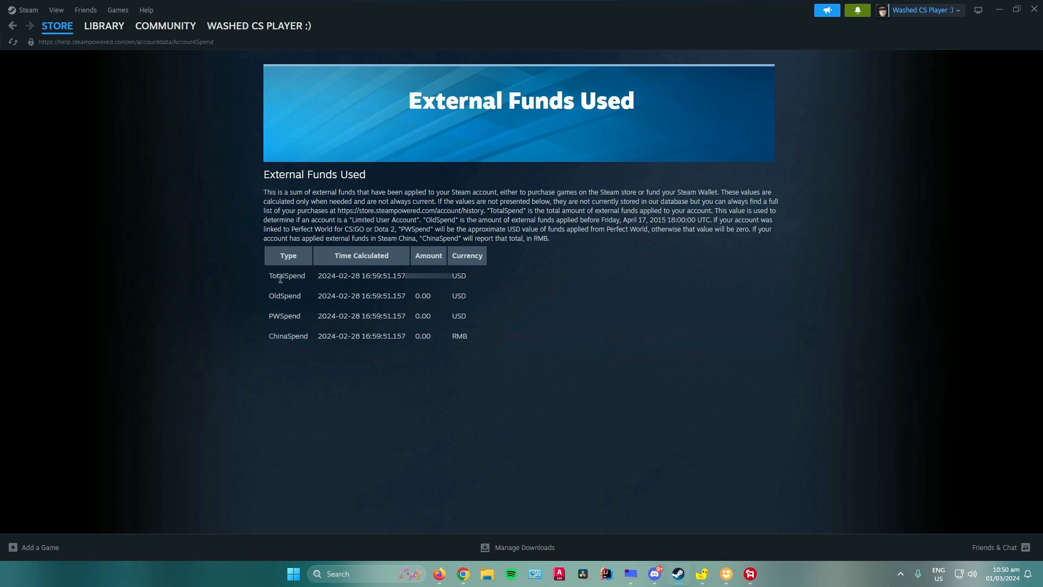
pyautogui.doubleClick(286, 276)
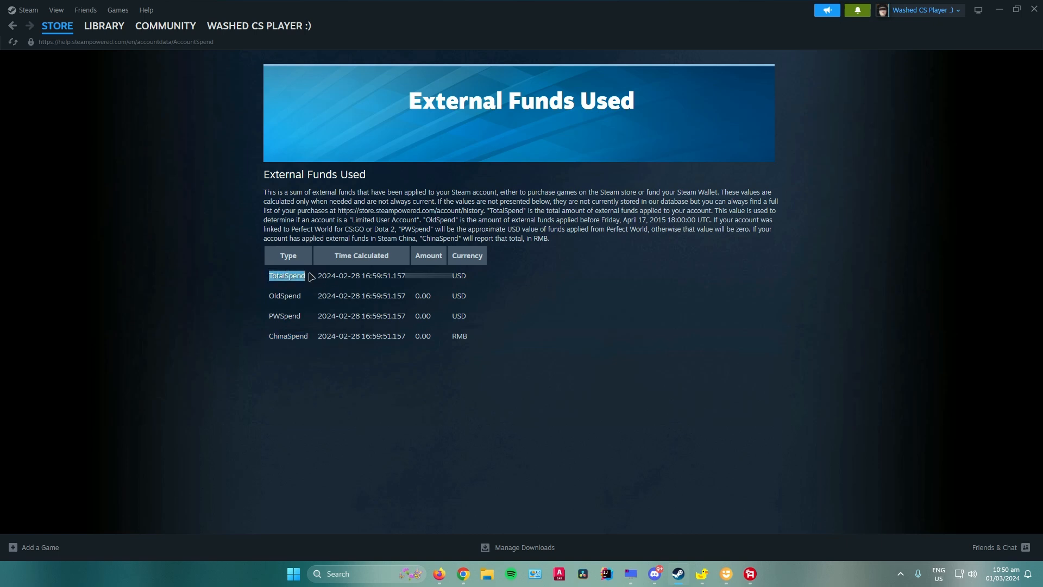